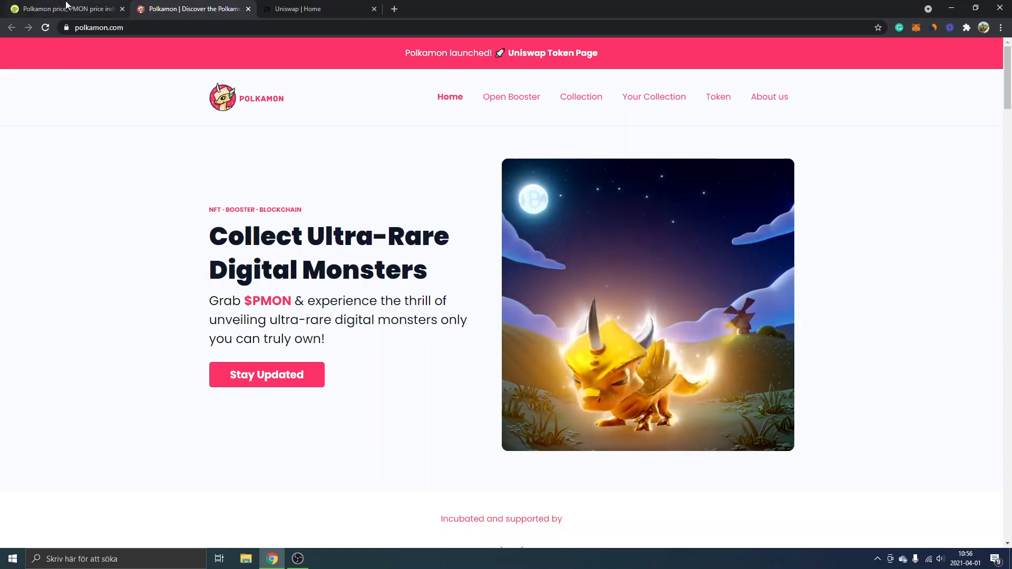
Switch to the CoinGecko Polkamon (PMON) coin page tab
{"action": "left_click", "coordinate": [64, 8]}
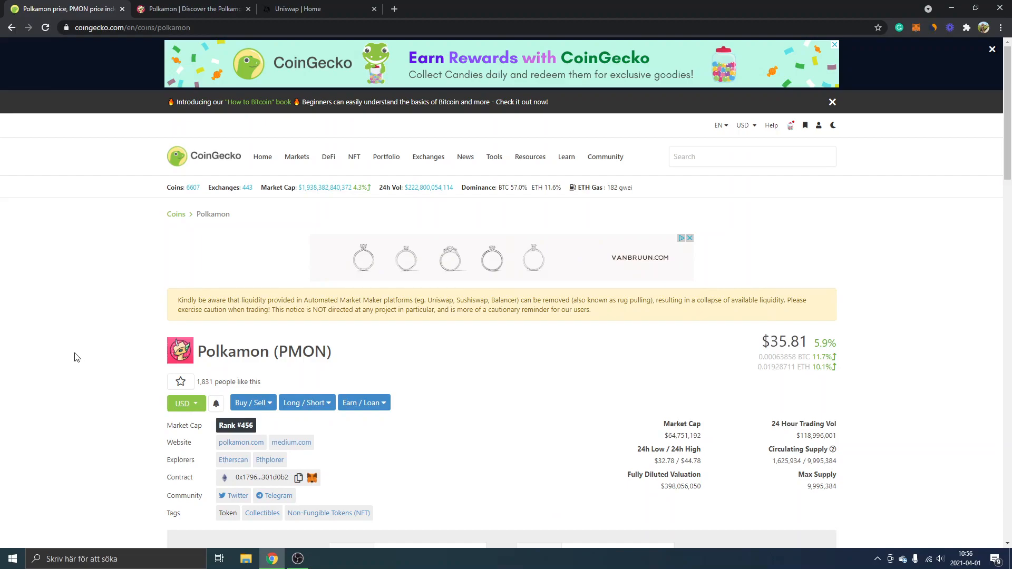
{"action": "mouse_move", "coordinate": [79, 339]}
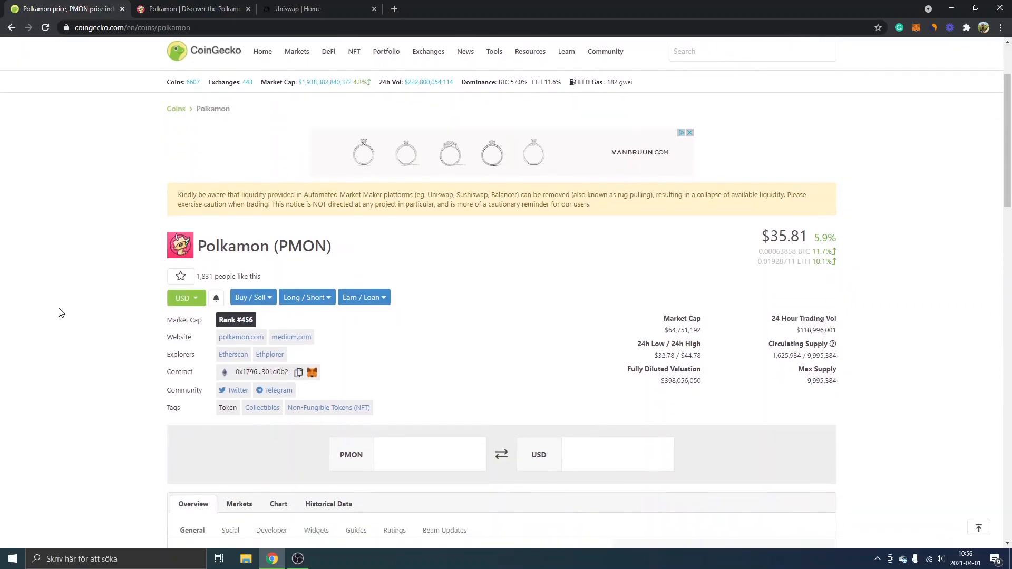
{"action": "mouse_move", "coordinate": [29, 288]}
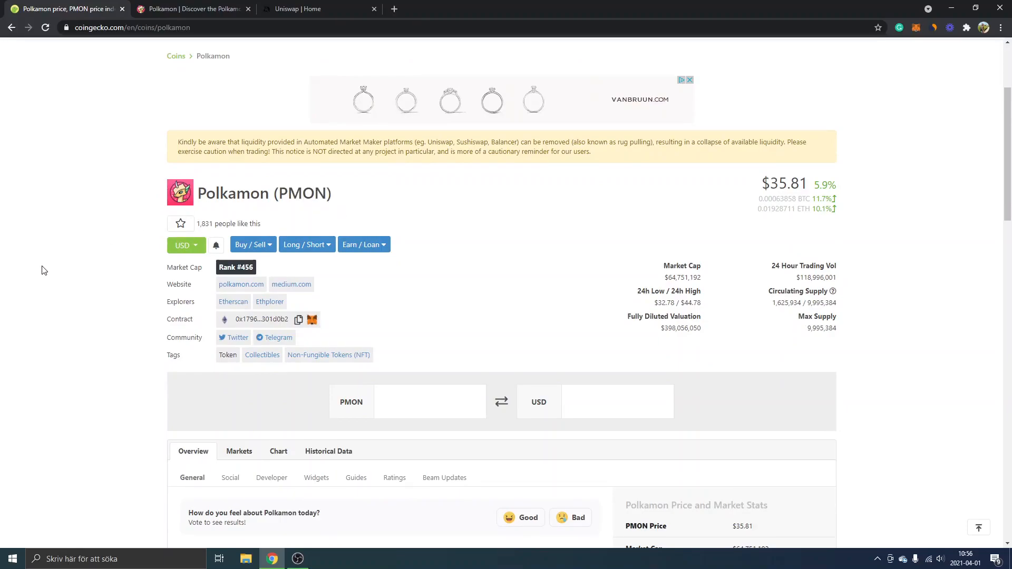
{"action": "mouse_move", "coordinate": [312, 321]}
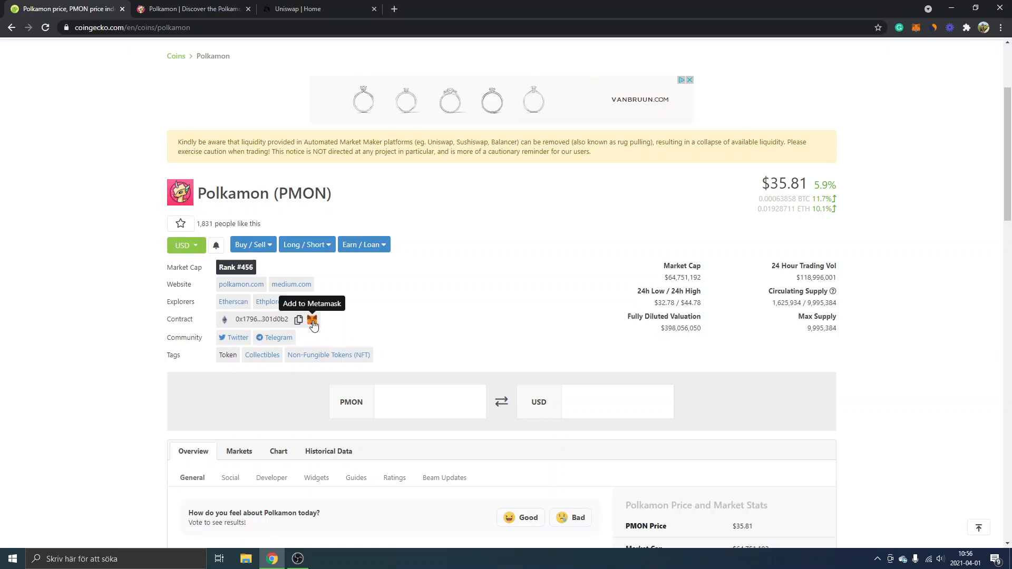
{"action": "mouse_move", "coordinate": [371, 320]}
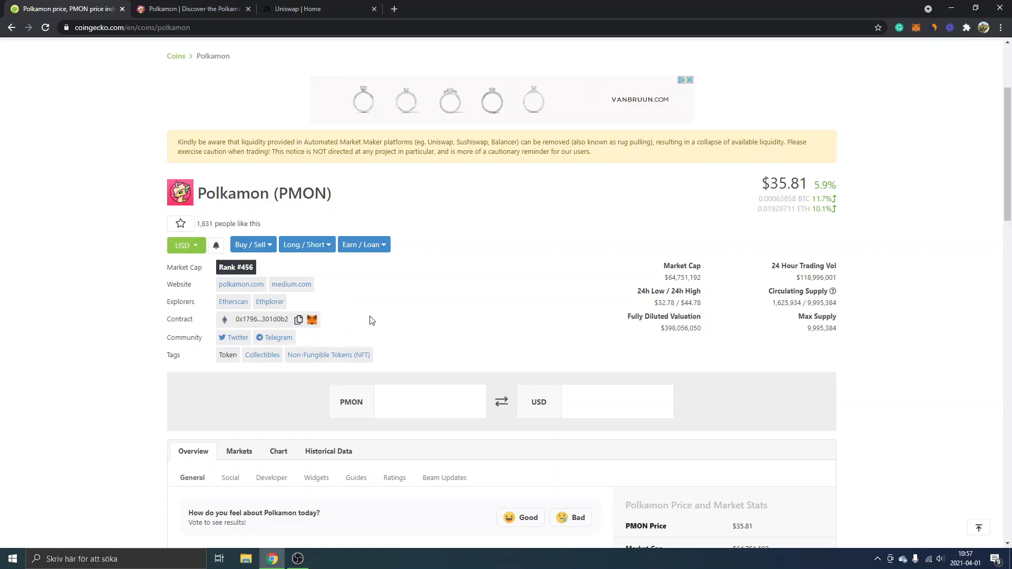
{"action": "mouse_move", "coordinate": [342, 325]}
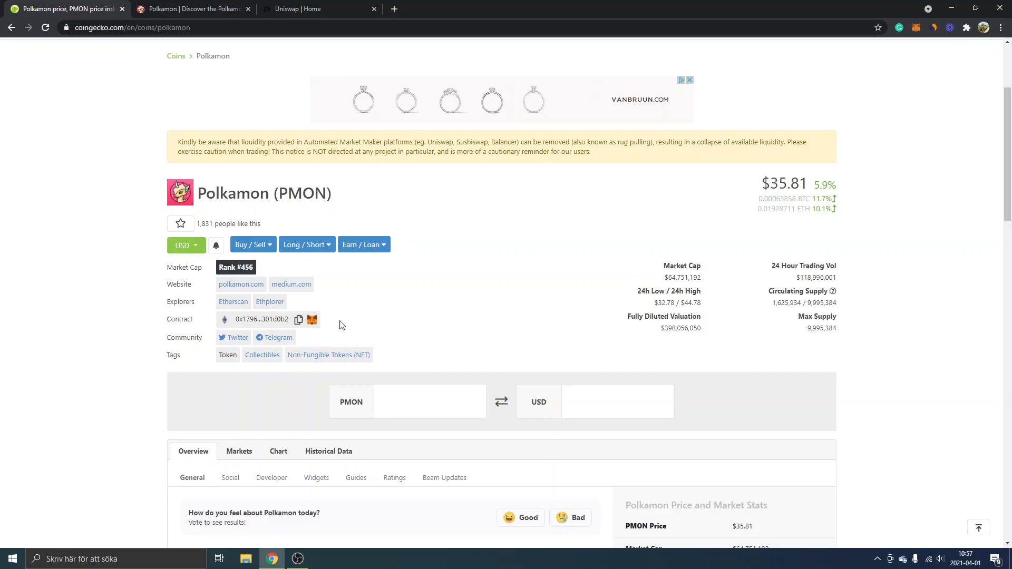
{"action": "mouse_move", "coordinate": [312, 319]}
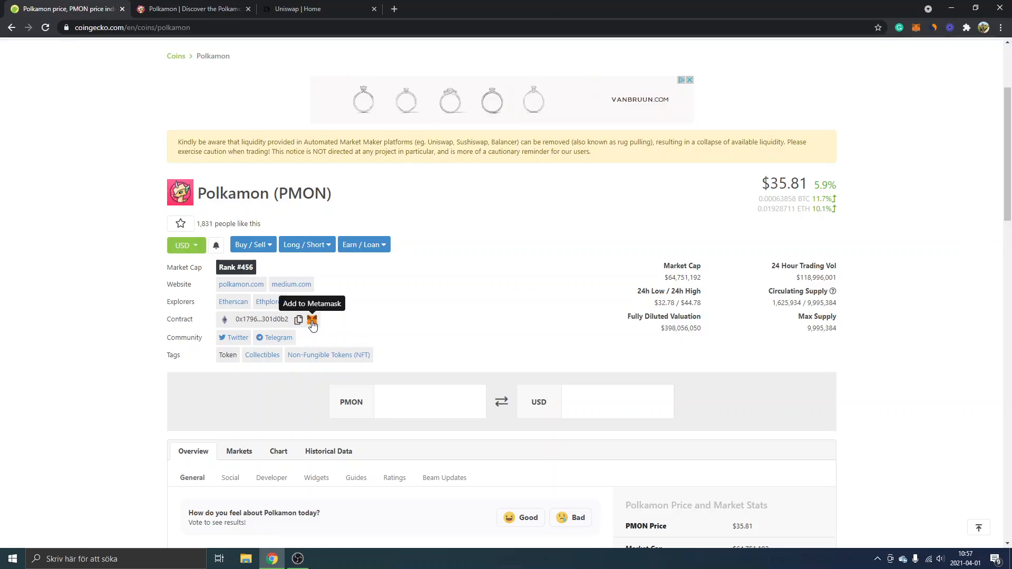
{"action": "mouse_move", "coordinate": [273, 321]}
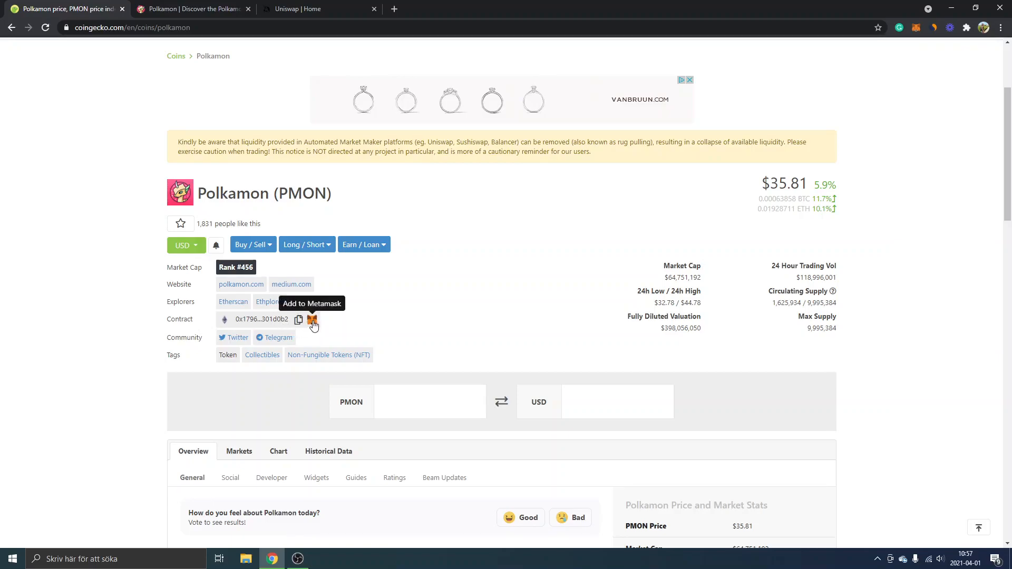
Add the PMON token to MetaMask via the fox icon and confirm the Add Token request
{"action": "left_click", "coordinate": [312, 319]}
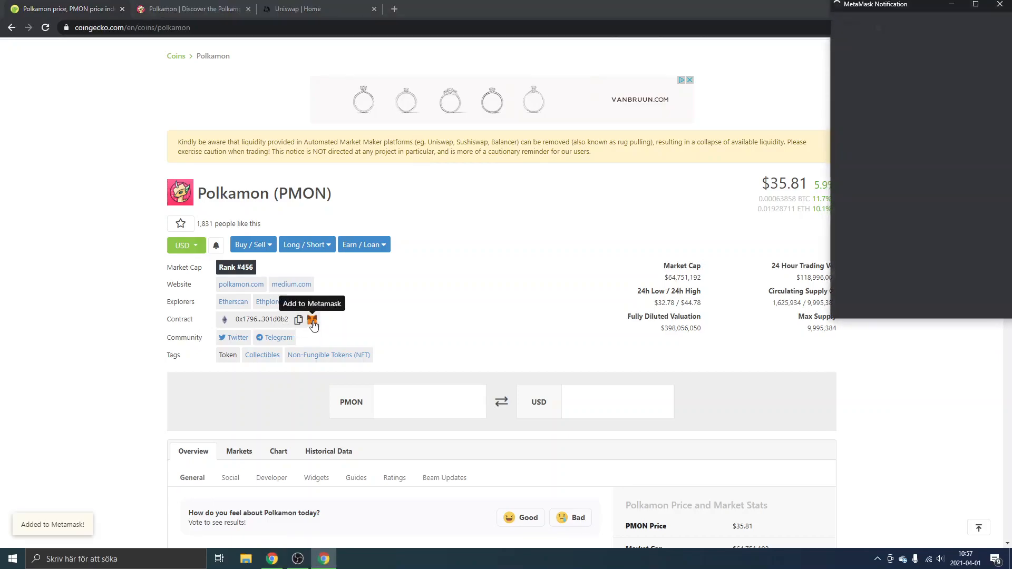
{"action": "left_click", "coordinate": [312, 319]}
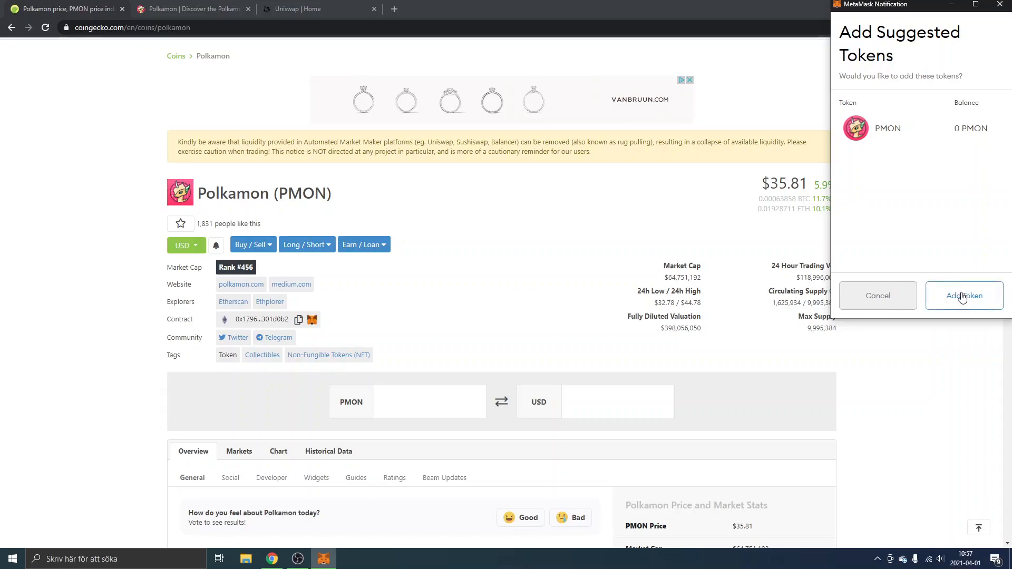
{"action": "left_click", "coordinate": [963, 295]}
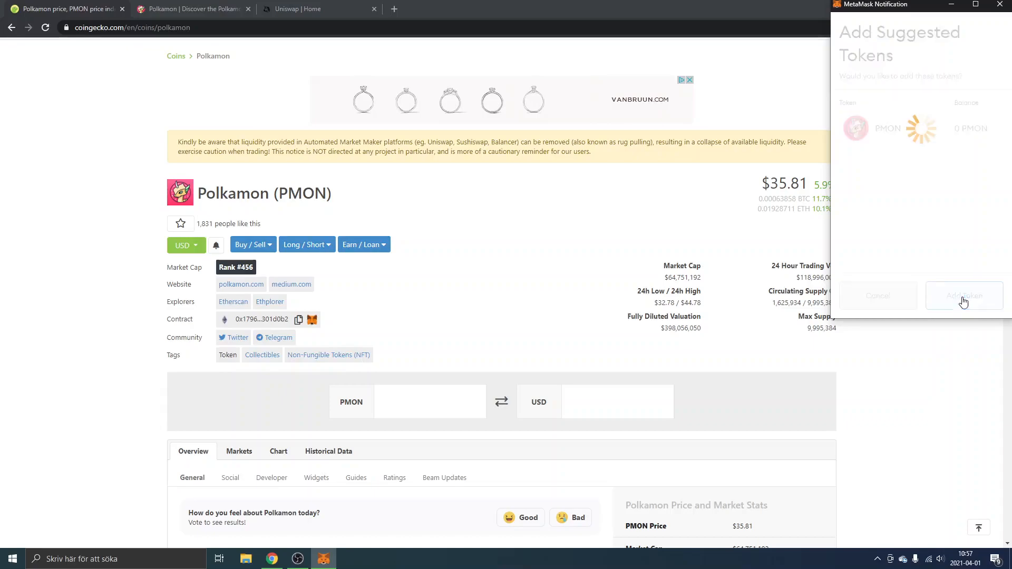
{"action": "left_click", "coordinate": [963, 295]}
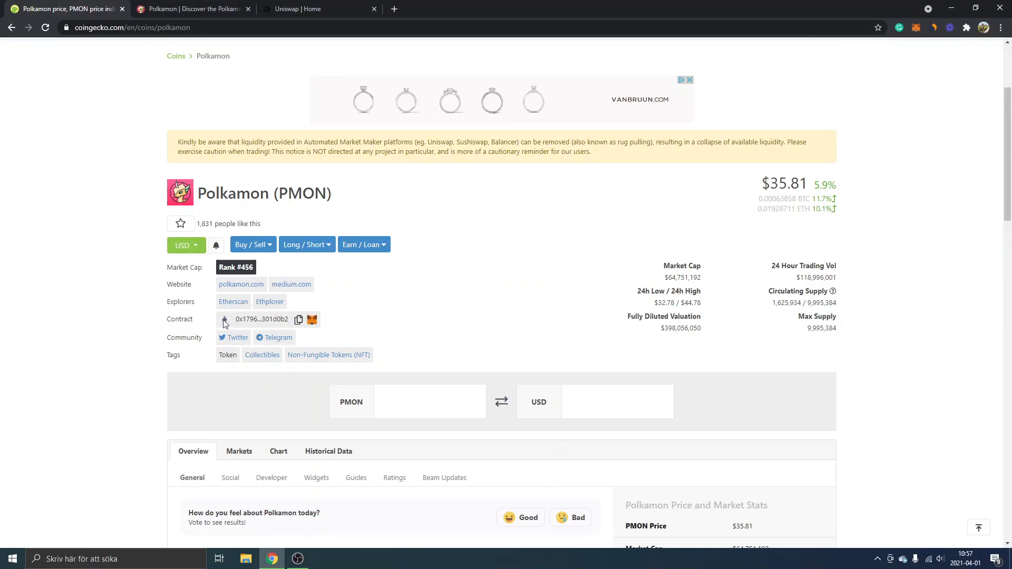
{"action": "mouse_move", "coordinate": [297, 321]}
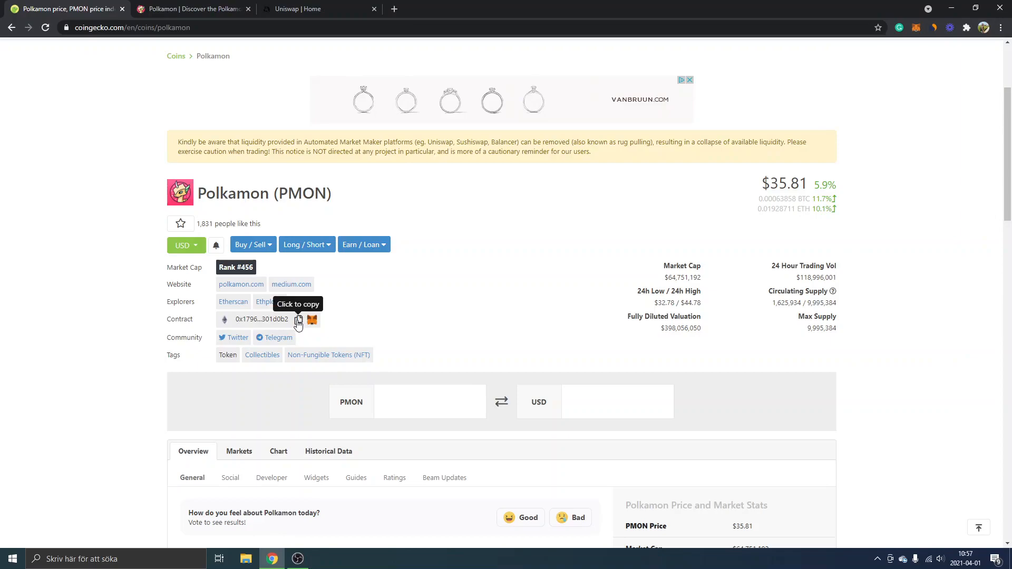
Copy the PMON contract address from CoinGecko and switch to the polkamon.com tab
{"action": "left_click", "coordinate": [298, 320]}
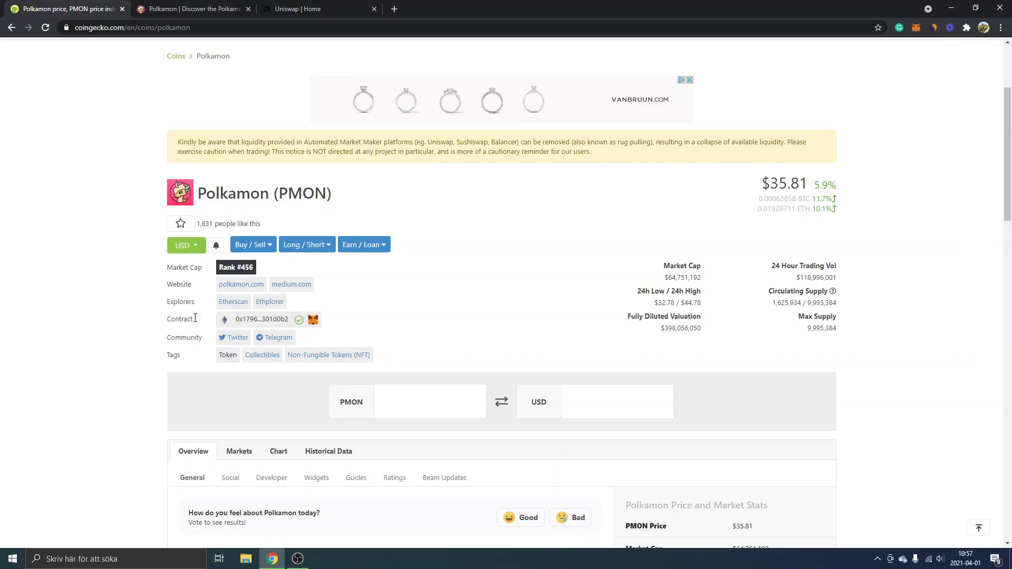
{"action": "left_click", "coordinate": [192, 8]}
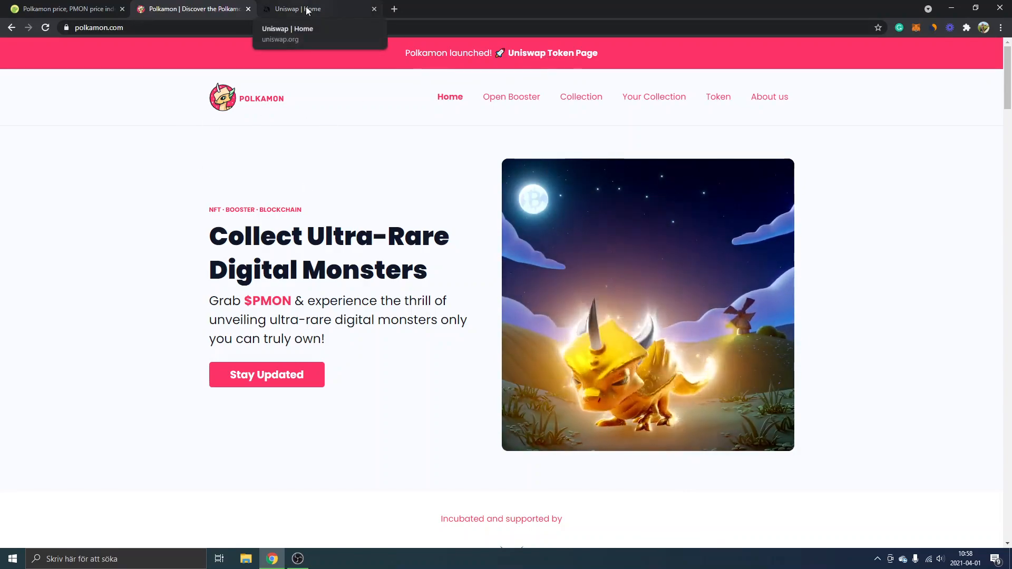
Switch to the Uniswap | Home tab at uniswap.org
{"action": "left_click", "coordinate": [297, 8]}
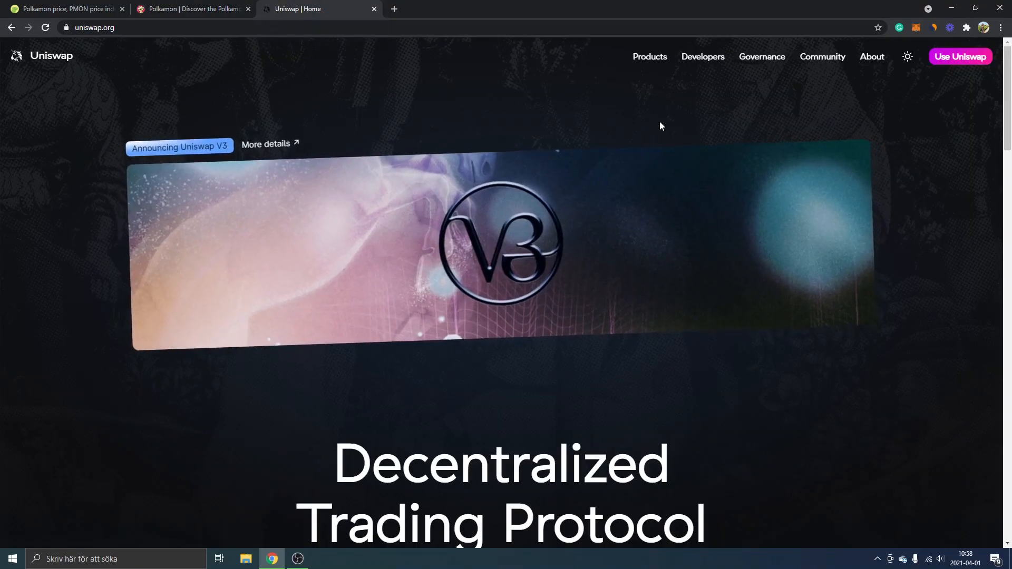
{"action": "mouse_move", "coordinate": [707, 142]}
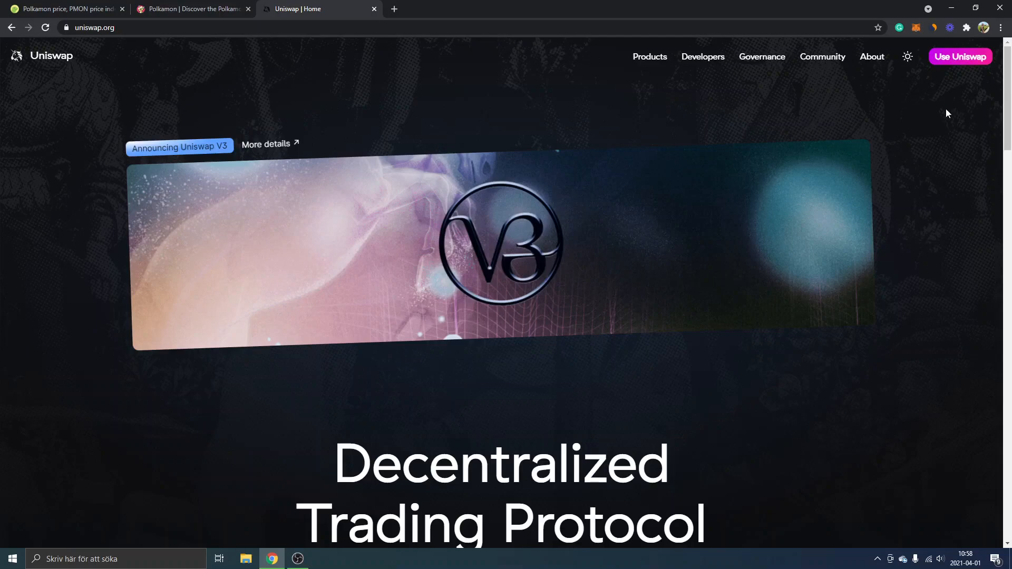
{"action": "mouse_move", "coordinate": [943, 91]}
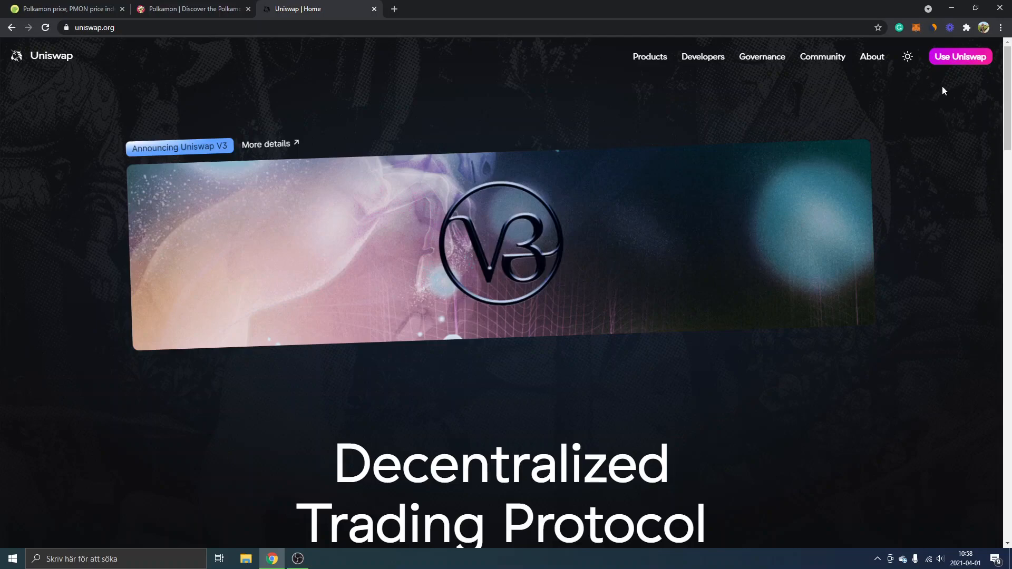
{"action": "mouse_move", "coordinate": [959, 57]}
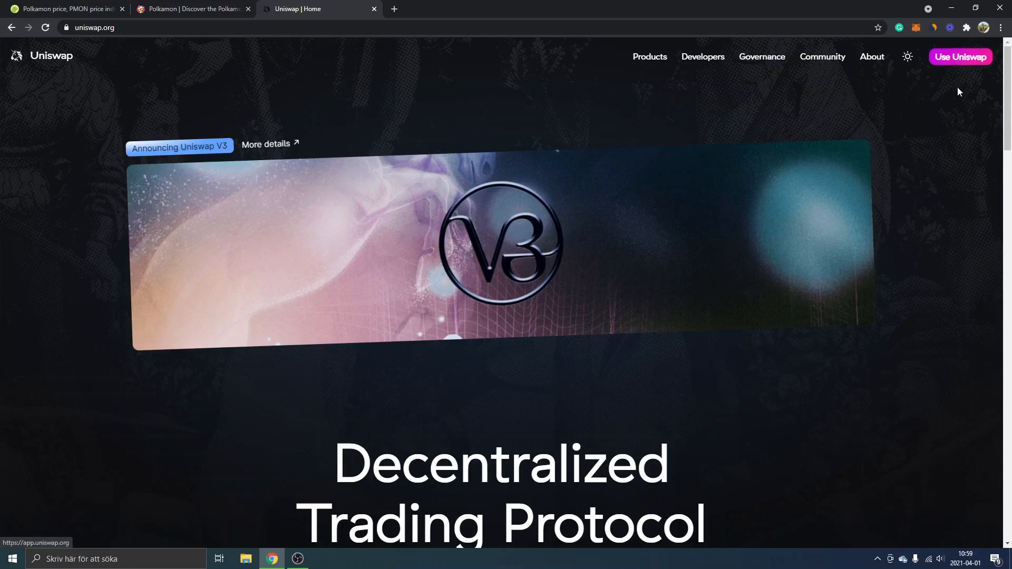
Launch the app.uniswap.org swap interface via Use Uniswap, with the wallet connected
{"action": "left_click", "coordinate": [959, 57]}
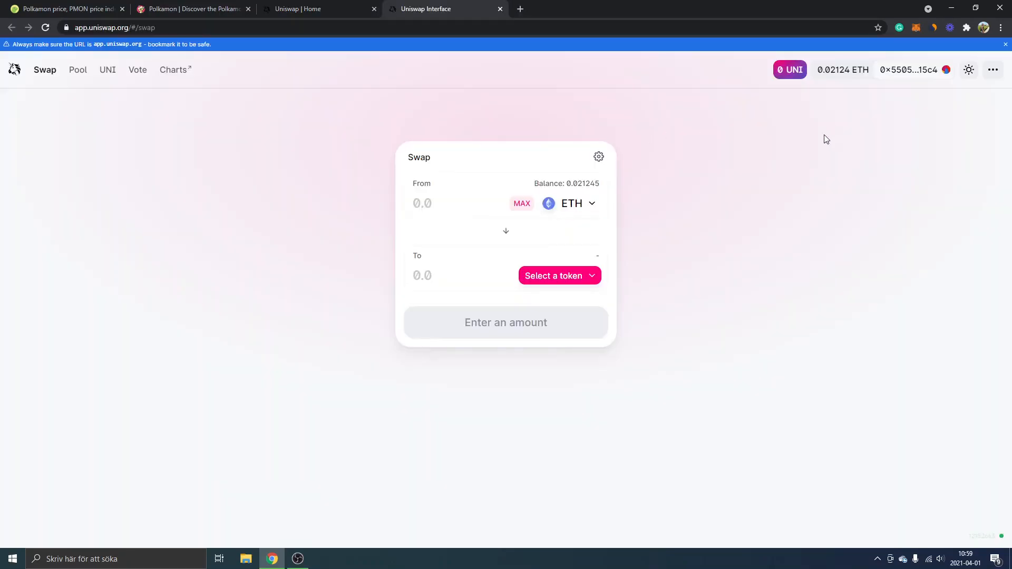
{"action": "mouse_move", "coordinate": [849, 71]}
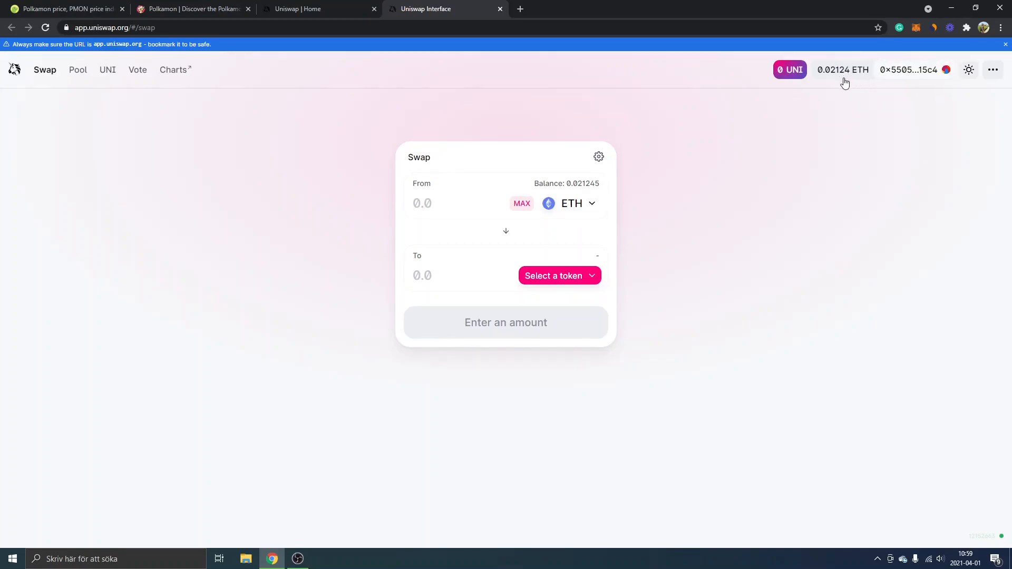
{"action": "mouse_move", "coordinate": [798, 134]}
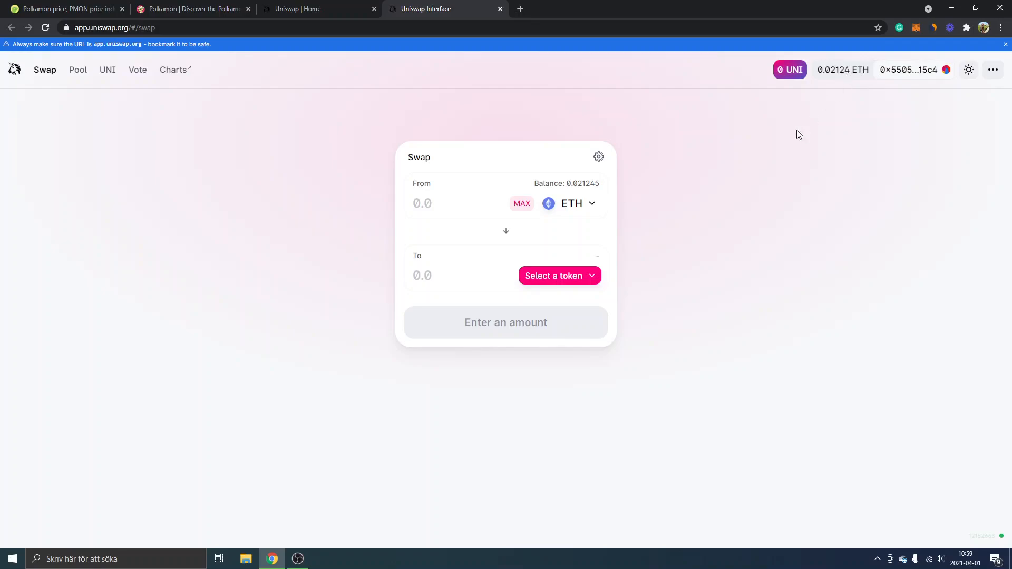
{"action": "mouse_move", "coordinate": [466, 178]}
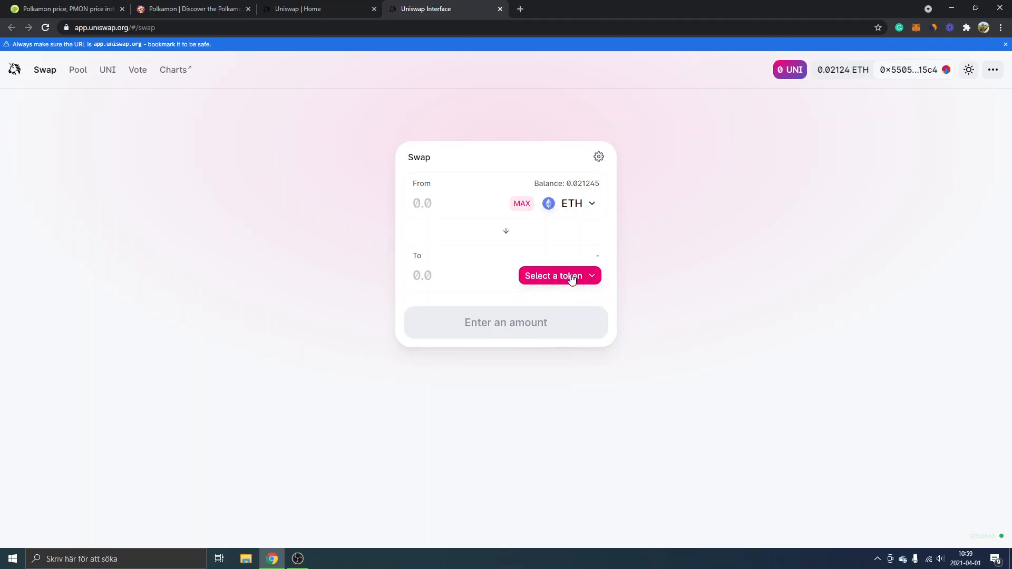
Search the To token list for 'pmon', then by contract address 0xfa4862…, and choose Import for PMON
{"action": "left_click", "coordinate": [558, 275]}
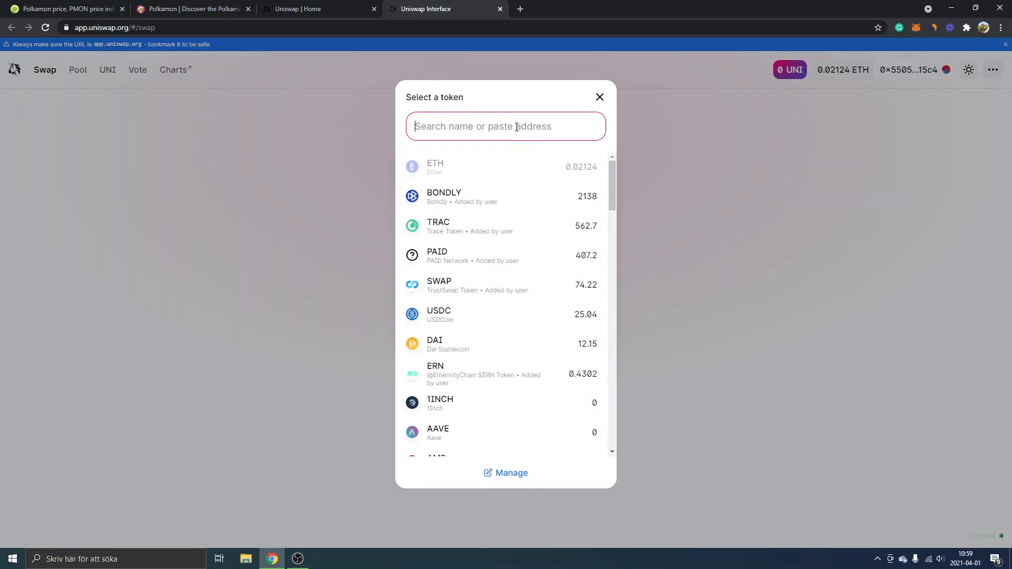
{"action": "type", "text": "pmon"}
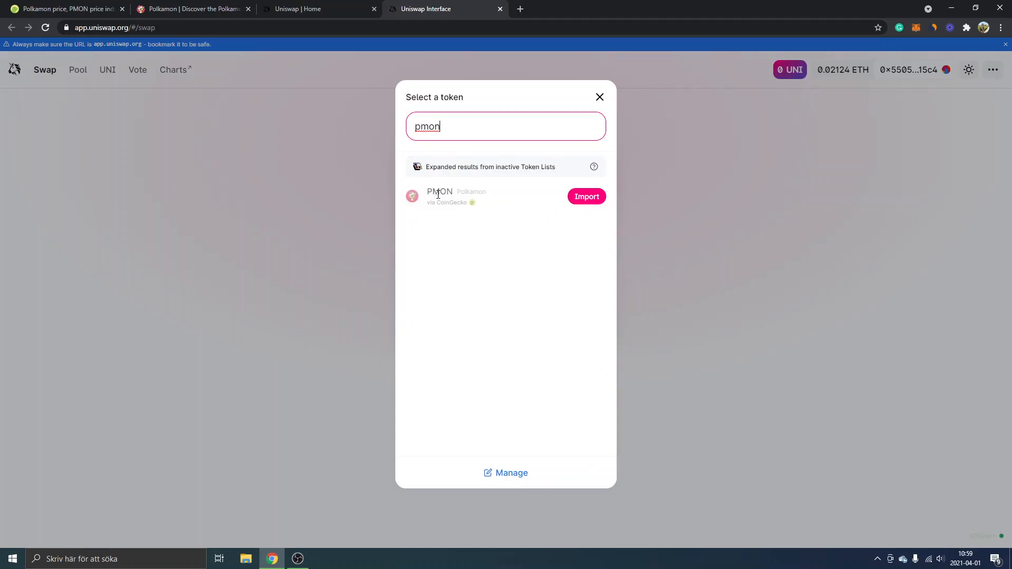
{"action": "mouse_move", "coordinate": [540, 209]}
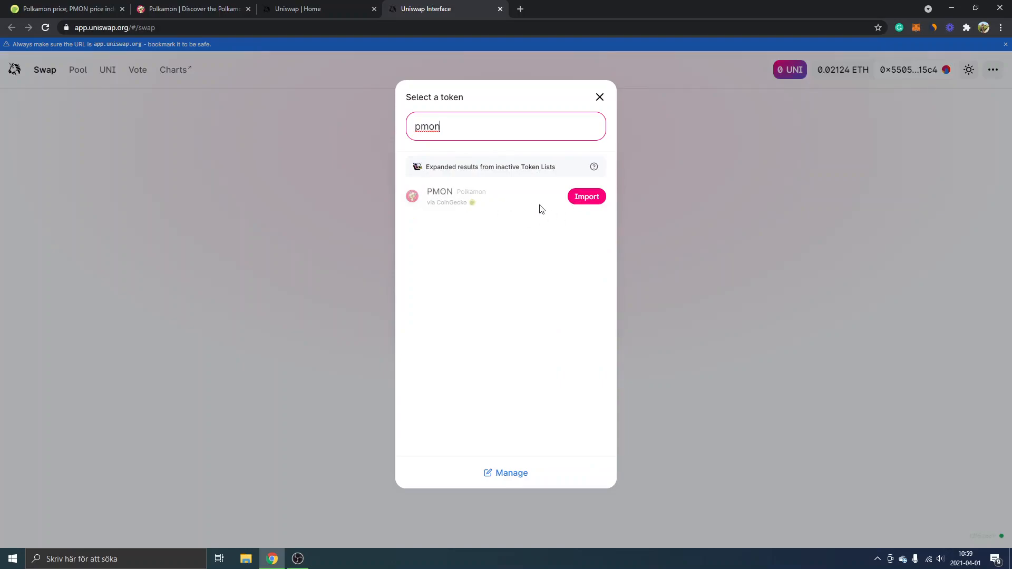
{"action": "mouse_move", "coordinate": [526, 196]}
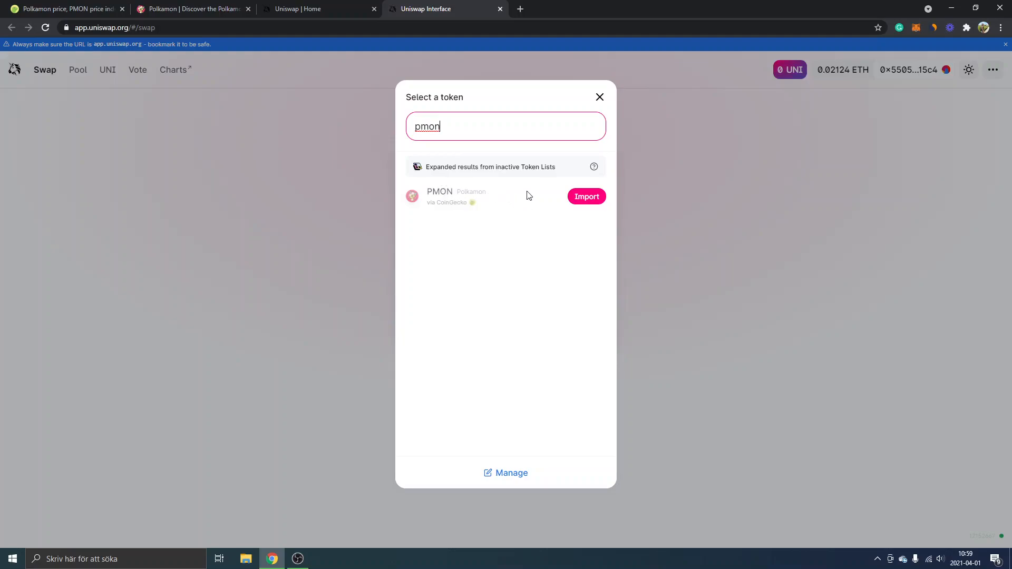
{"action": "mouse_move", "coordinate": [503, 188]}
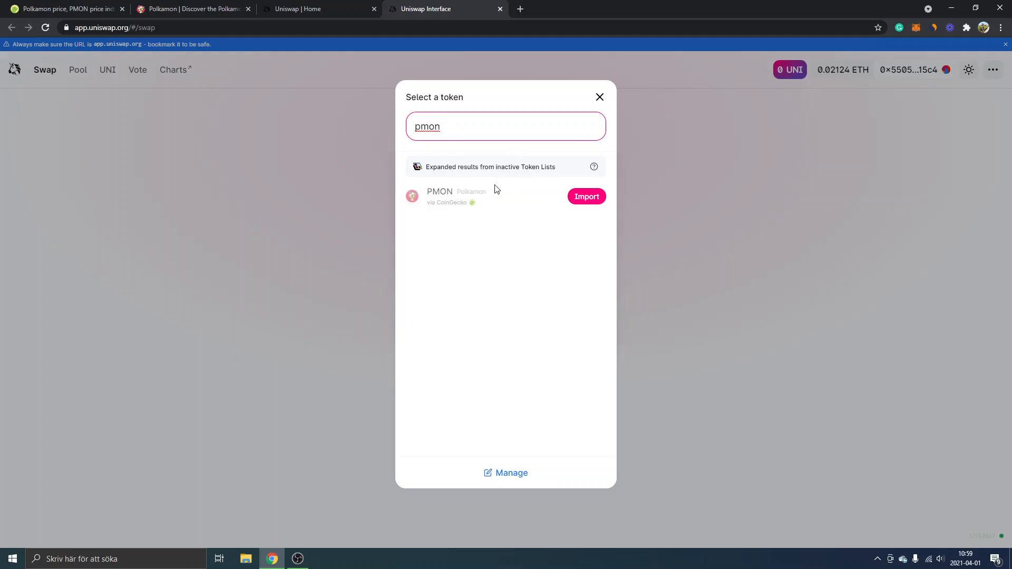
{"action": "mouse_move", "coordinate": [422, 132]}
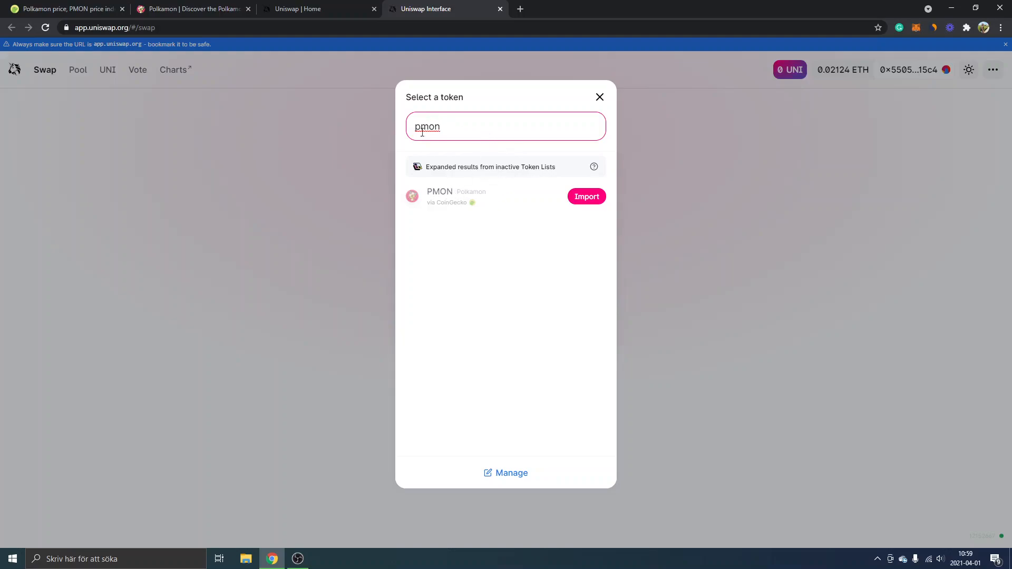
{"action": "mouse_move", "coordinate": [429, 203]}
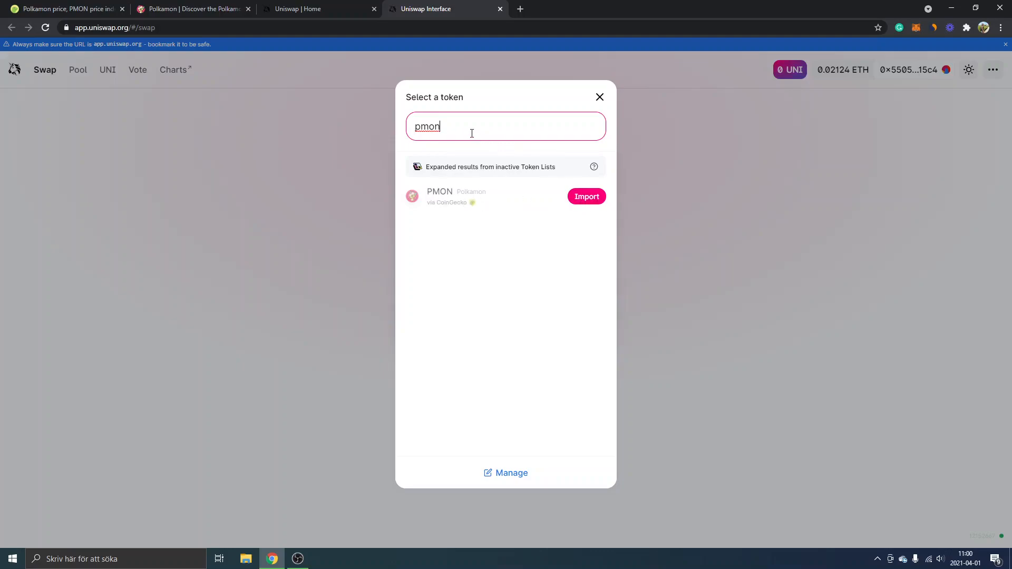
{"action": "type", "text": "0xfa4862485106a0de9b654eFE301D0b2"}
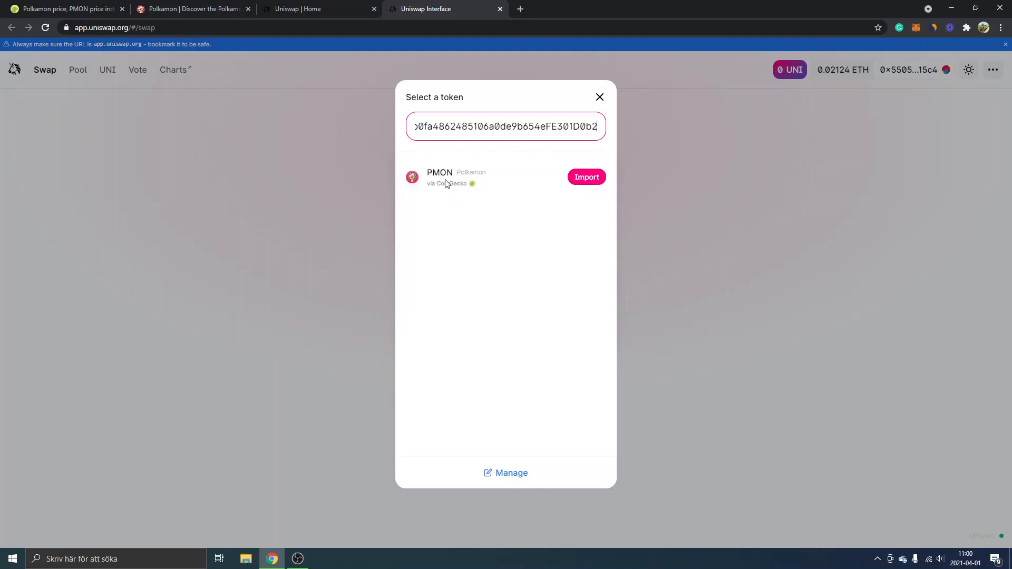
{"action": "mouse_move", "coordinate": [470, 183]}
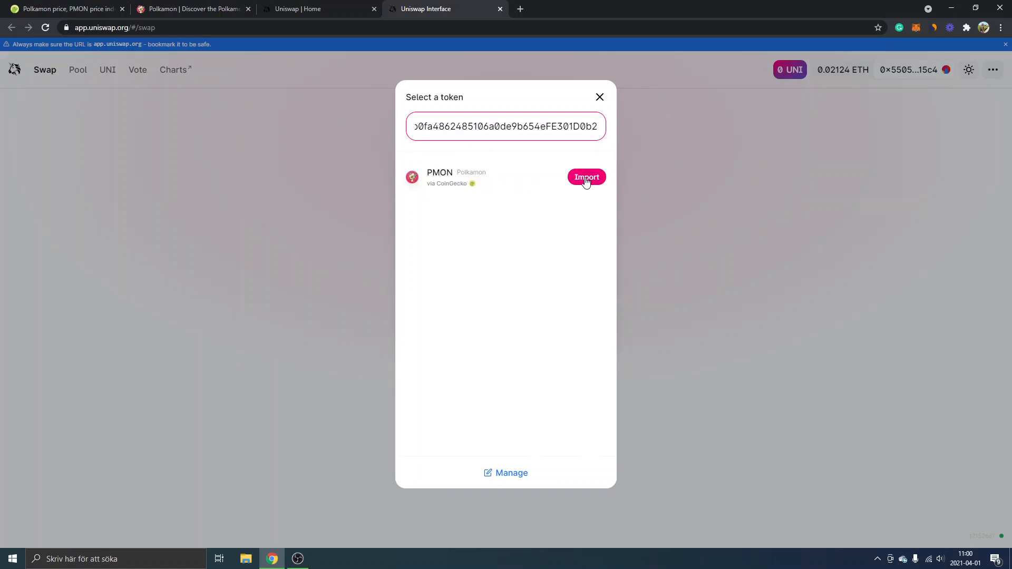
{"action": "left_click", "coordinate": [585, 177]}
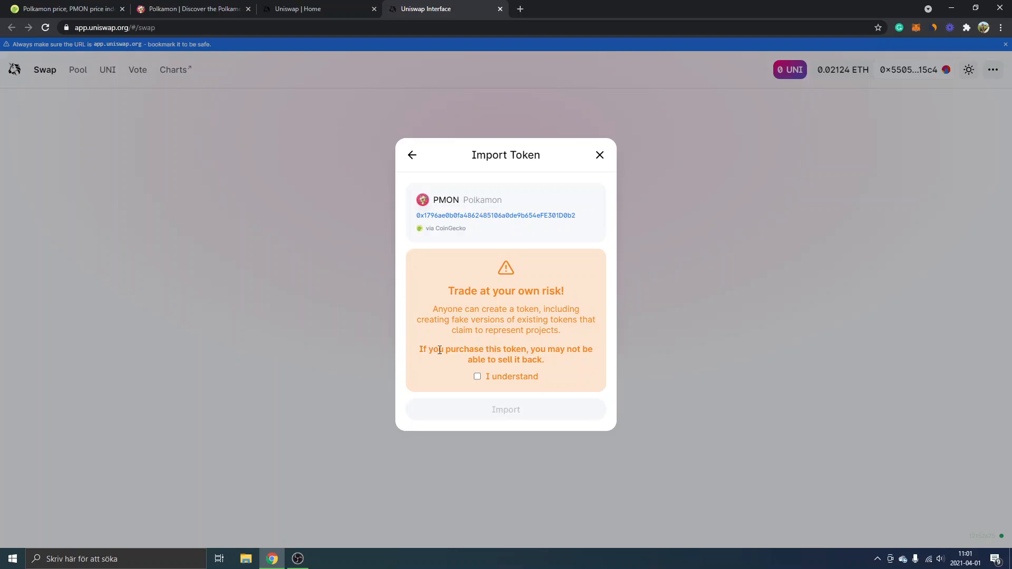
{"action": "mouse_move", "coordinate": [550, 365]}
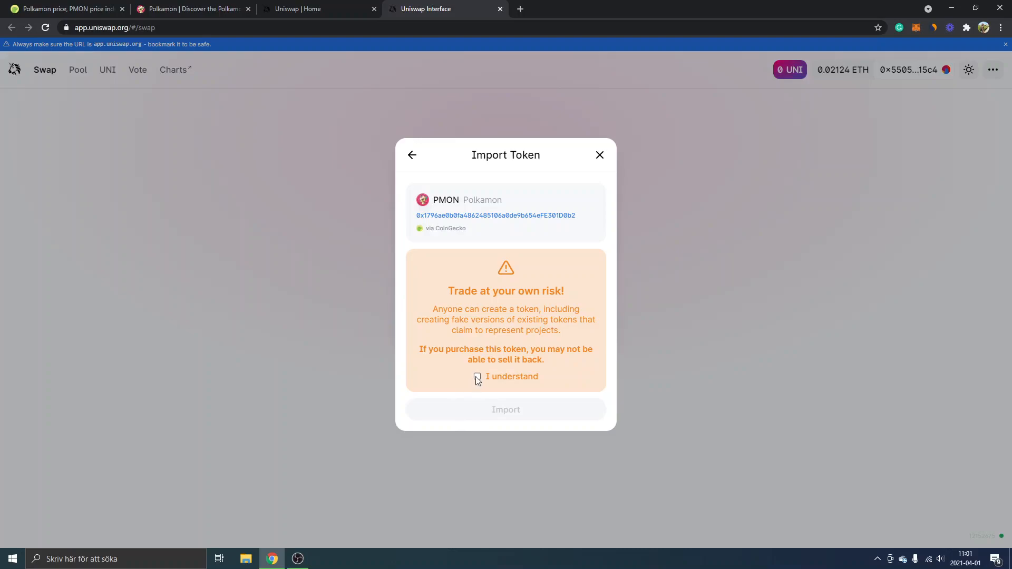
Tick the 'I understand' risk acknowledgement in the Import Token dialog
{"action": "left_click", "coordinate": [477, 377]}
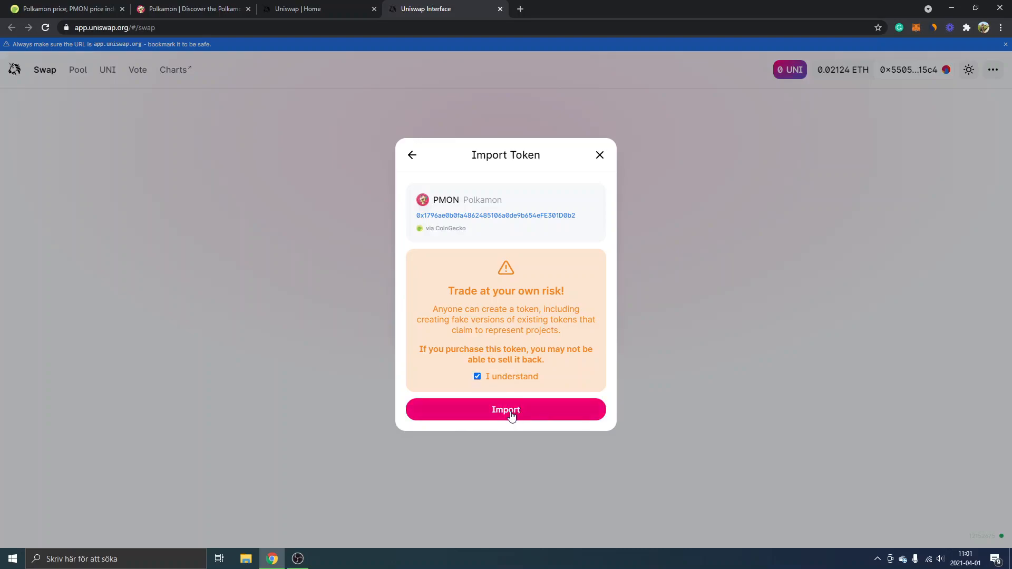
Finish importing PMON so the swap form shows ETH to PMON
{"action": "left_click", "coordinate": [505, 409]}
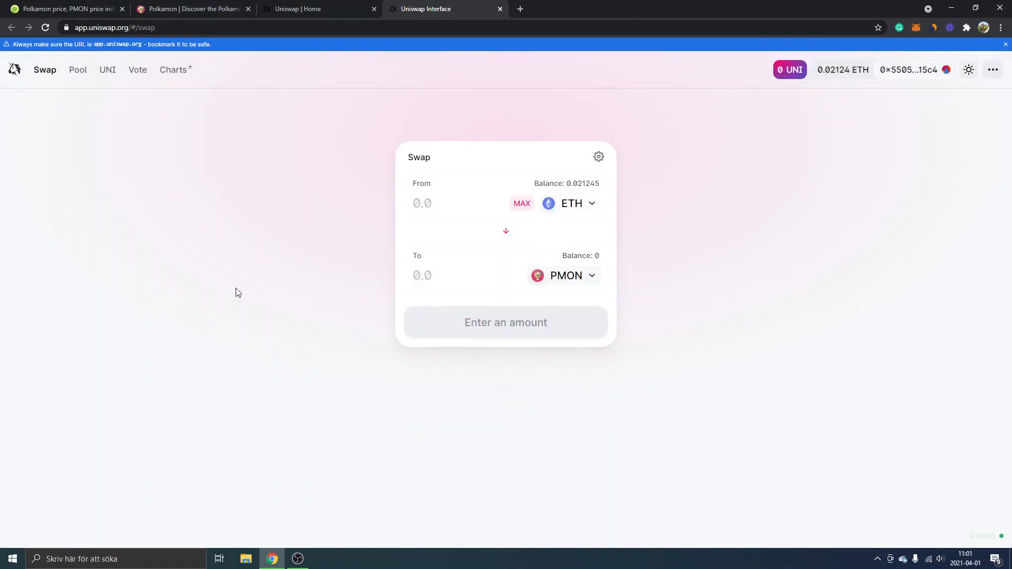
{"action": "mouse_move", "coordinate": [576, 209]}
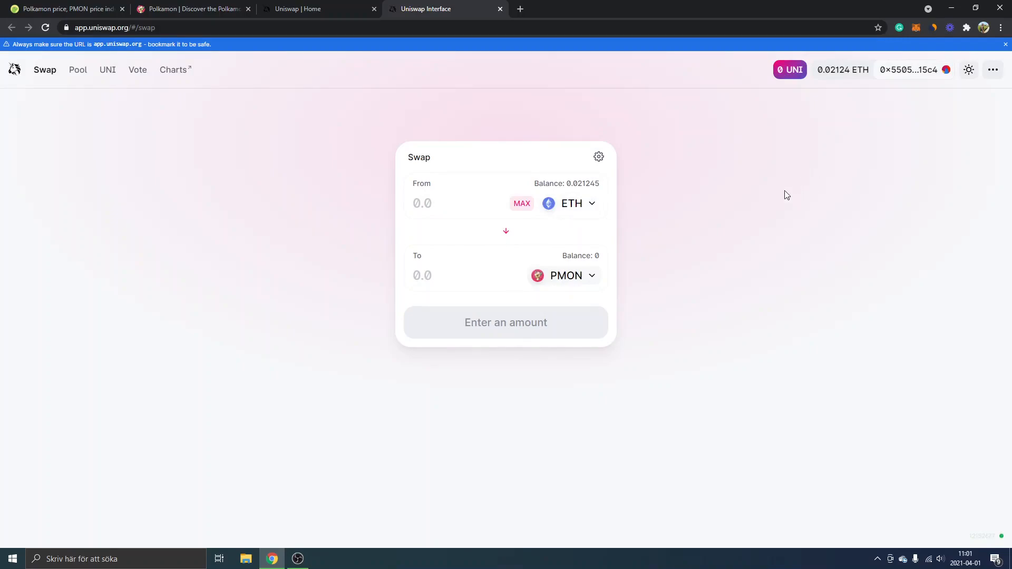
{"action": "mouse_move", "coordinate": [770, 181]}
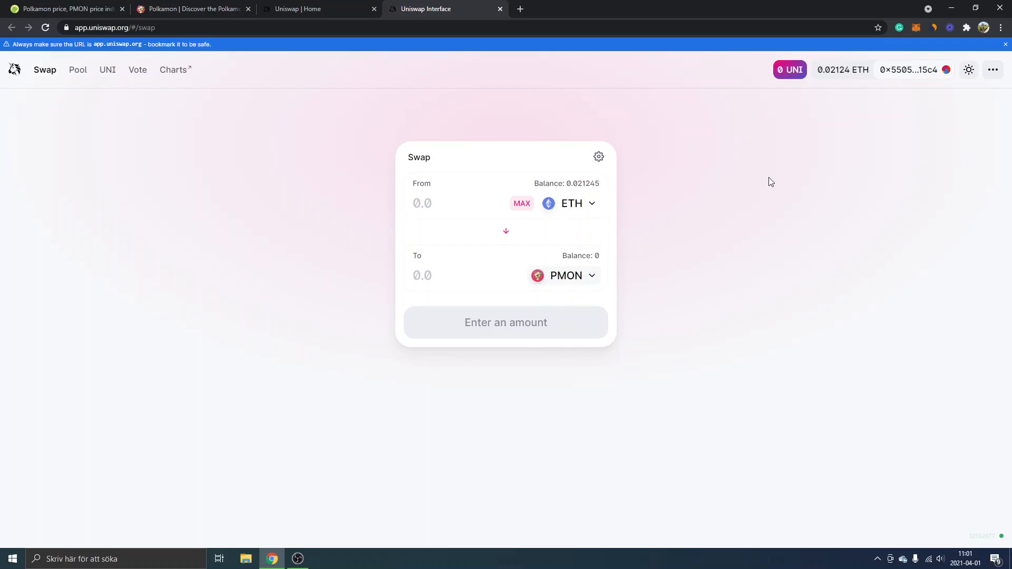
{"action": "mouse_move", "coordinate": [620, 235]}
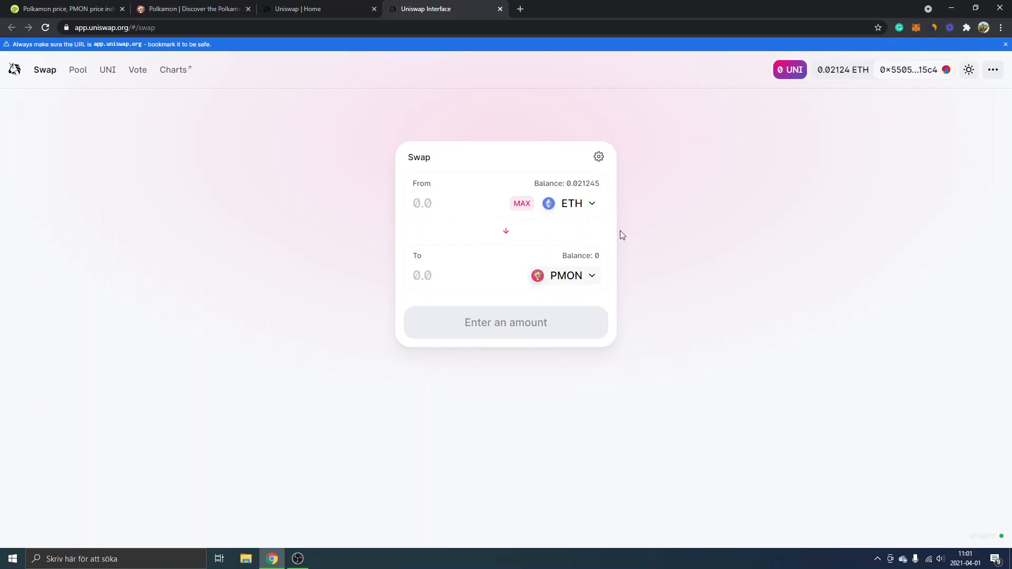
{"action": "mouse_move", "coordinate": [571, 203]}
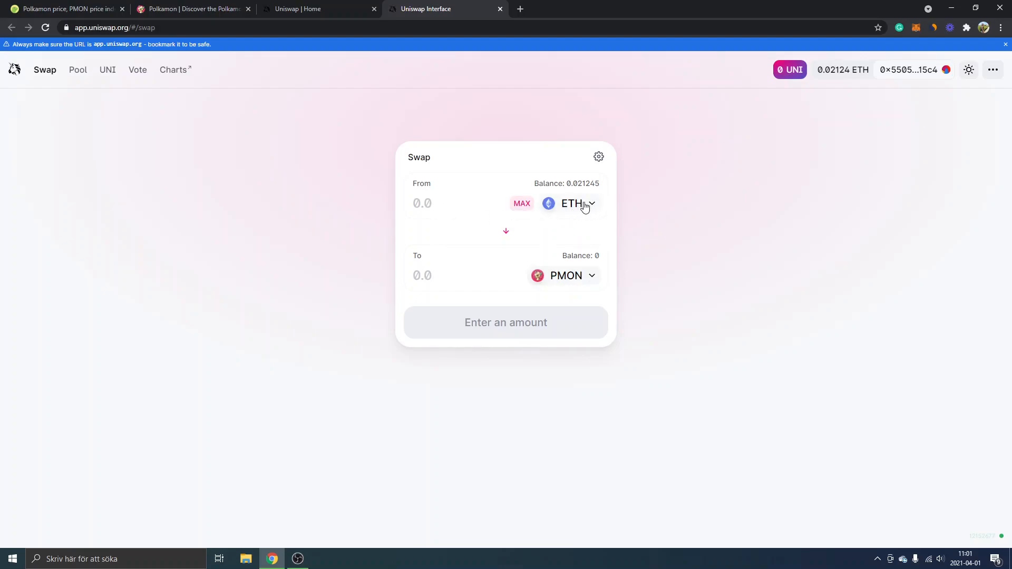
Check the From token list and keep ETH as the token to pay with
{"action": "left_click", "coordinate": [573, 203]}
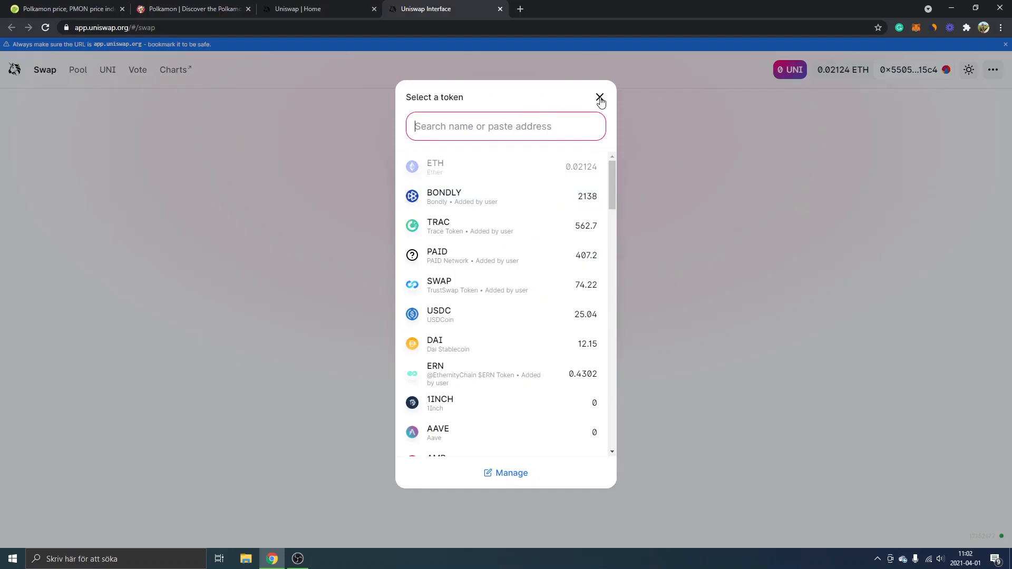
{"action": "left_click", "coordinate": [598, 97]}
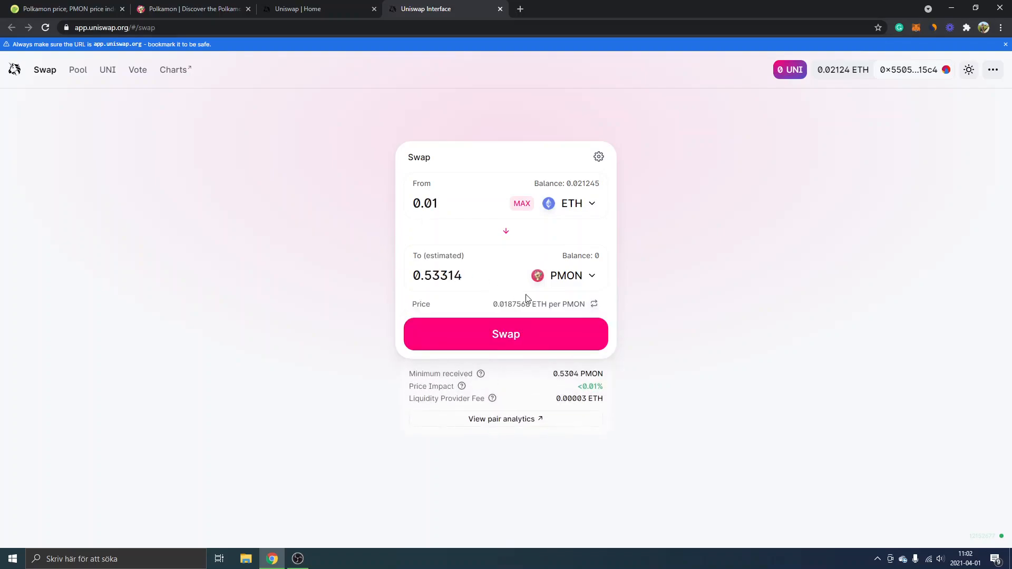
{"action": "left_click", "coordinate": [424, 203]}
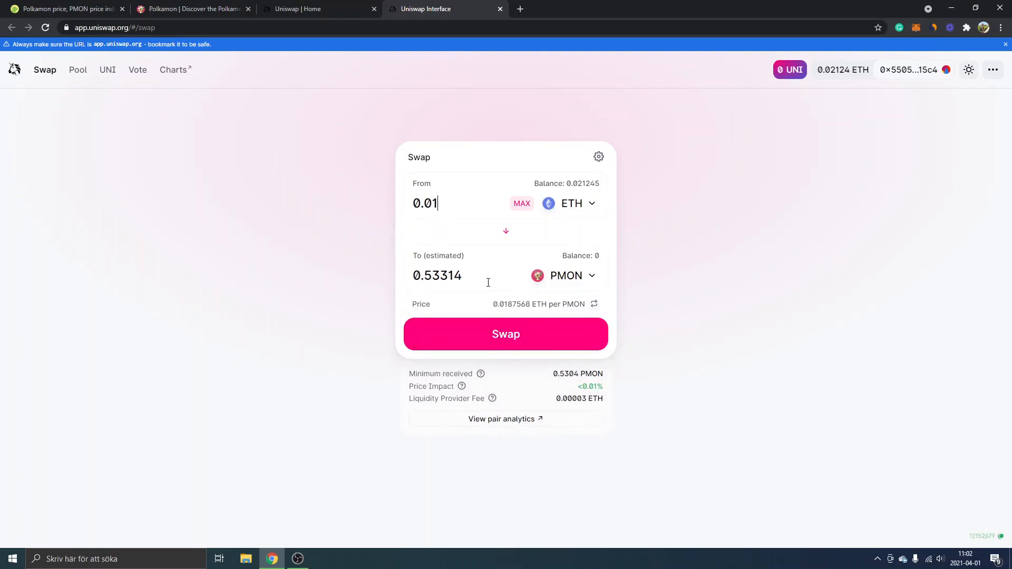
{"action": "mouse_move", "coordinate": [476, 271]}
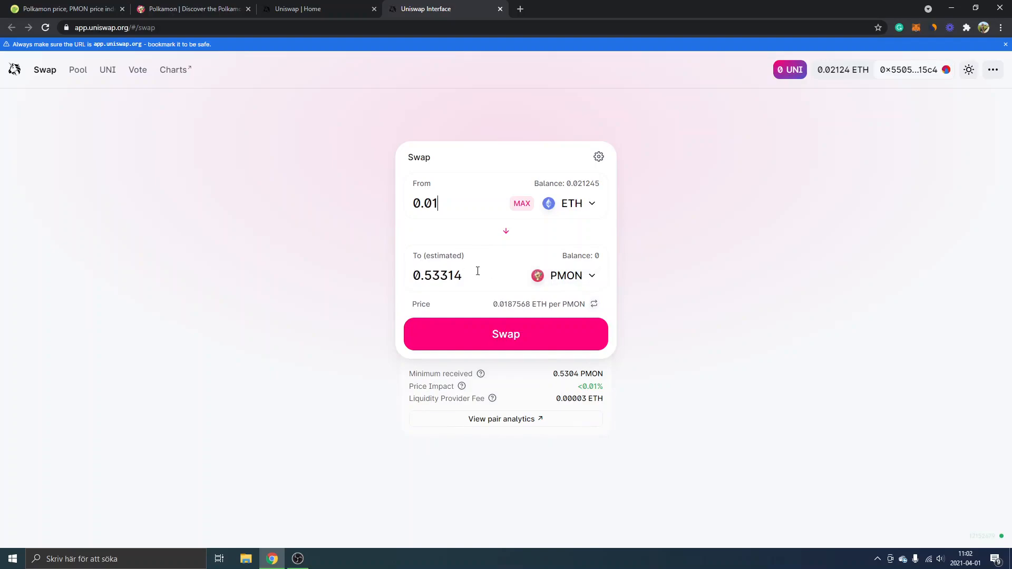
{"action": "mouse_move", "coordinate": [421, 326]}
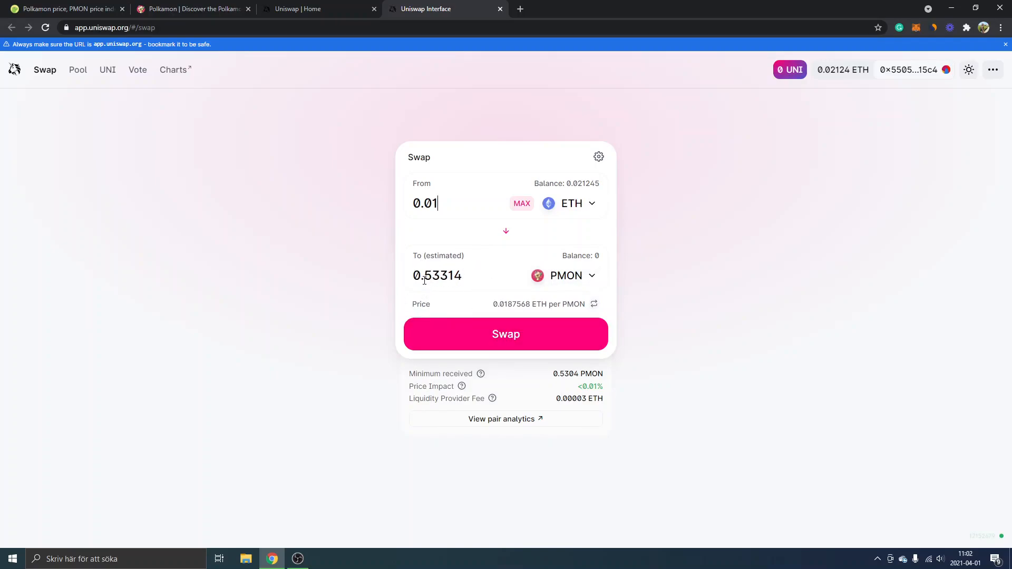
{"action": "mouse_move", "coordinate": [389, 332]}
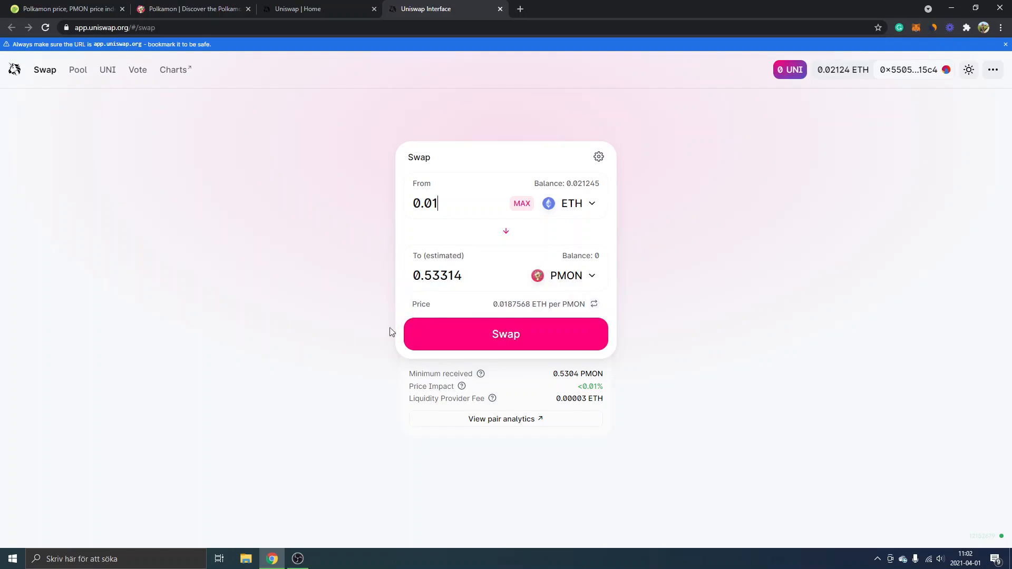
{"action": "mouse_move", "coordinate": [506, 335]}
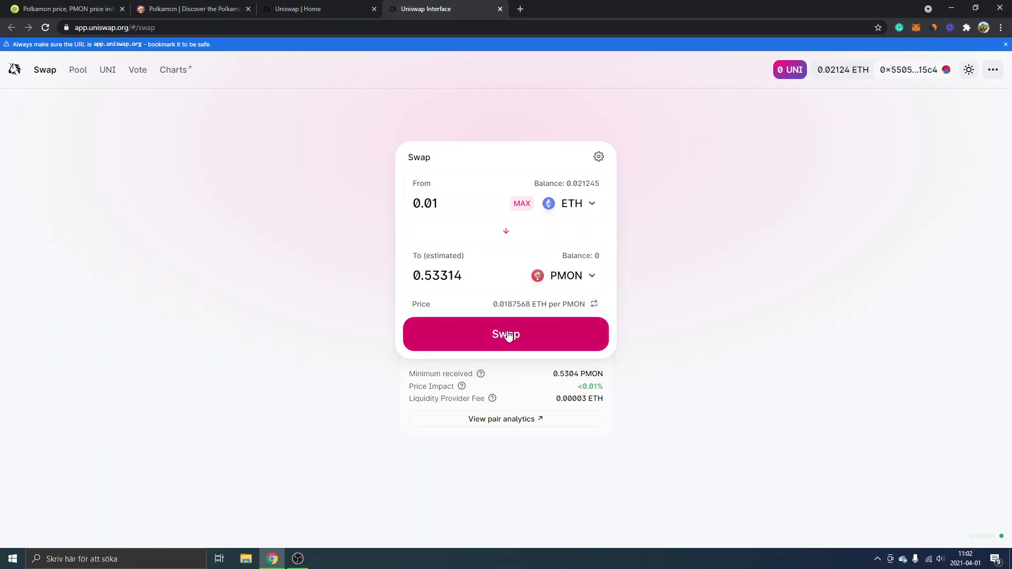
Submit Swap to review 0.01 ETH for about 0.514512 PMON in Confirm Swap
{"action": "left_click", "coordinate": [505, 334]}
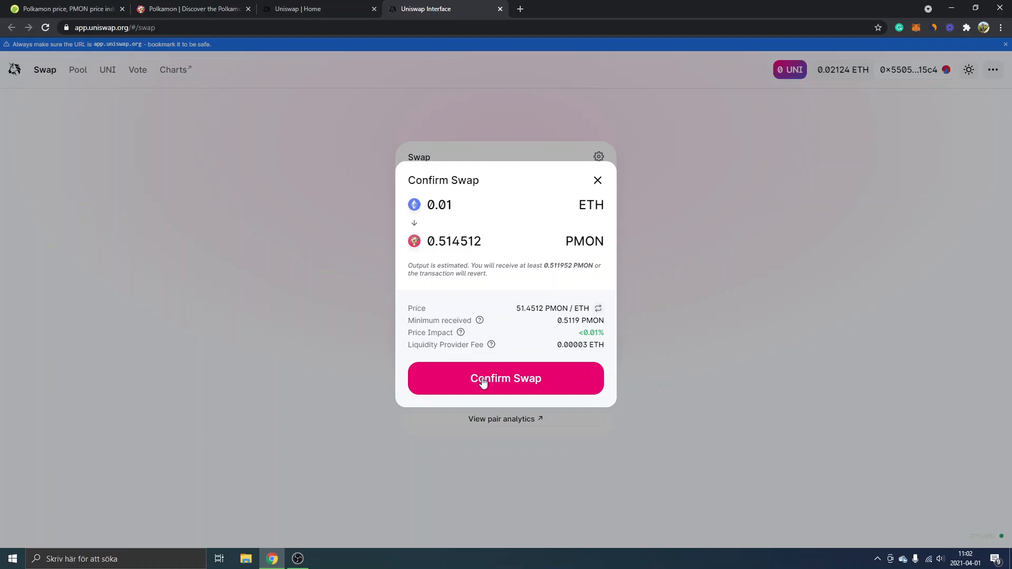
{"action": "mouse_move", "coordinate": [622, 324]}
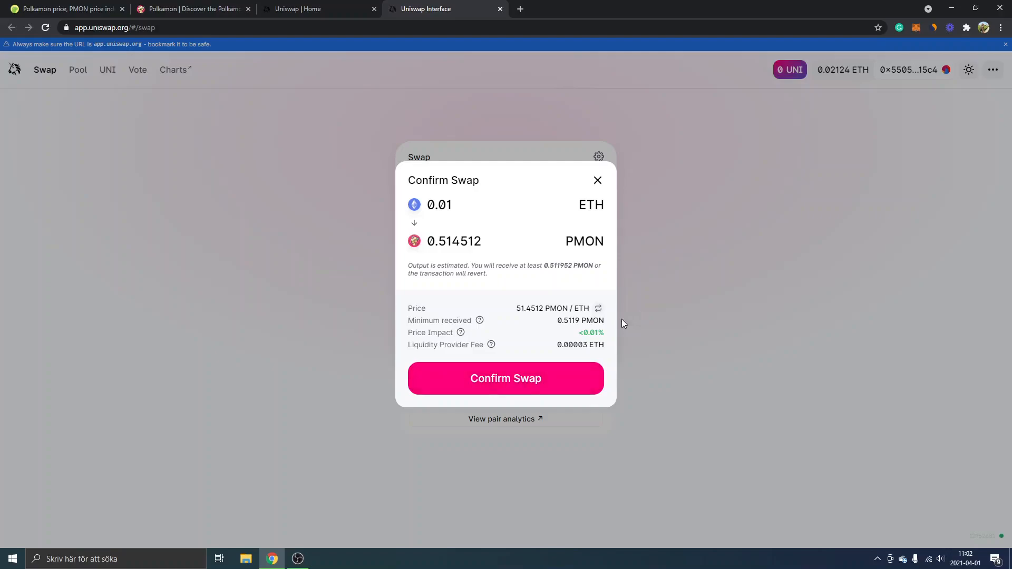
{"action": "mouse_move", "coordinate": [928, 174]}
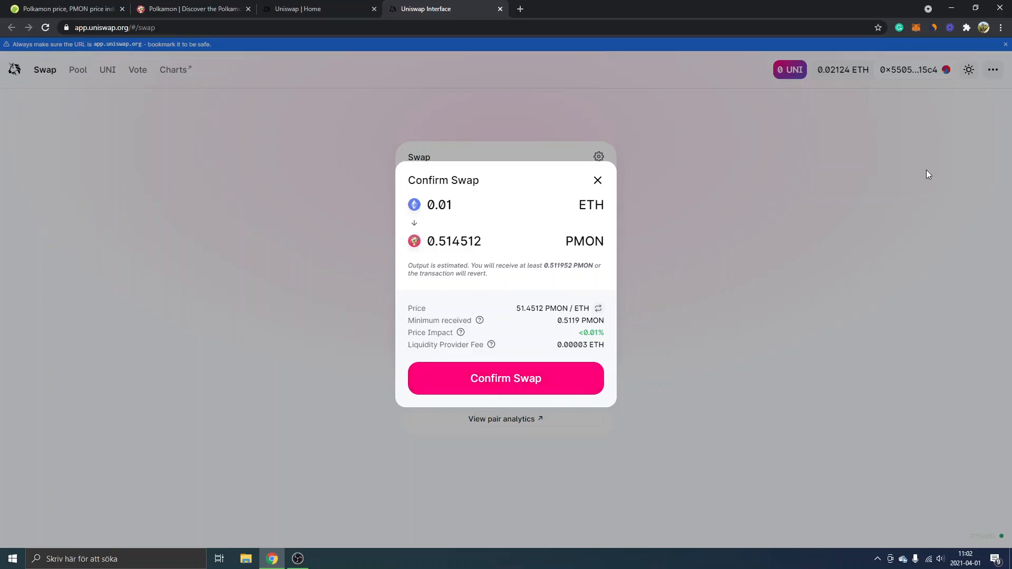
{"action": "mouse_move", "coordinate": [899, 181]}
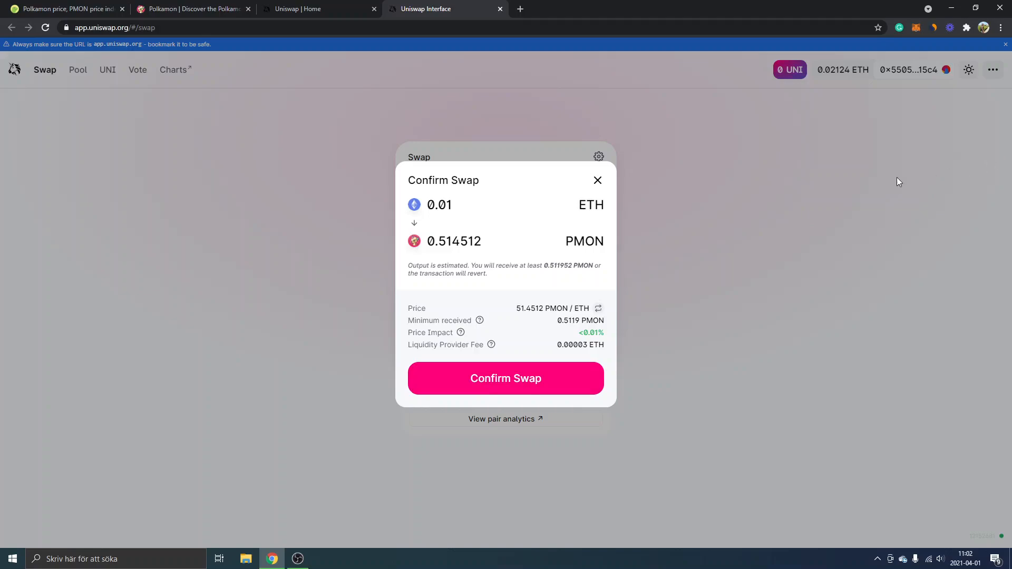